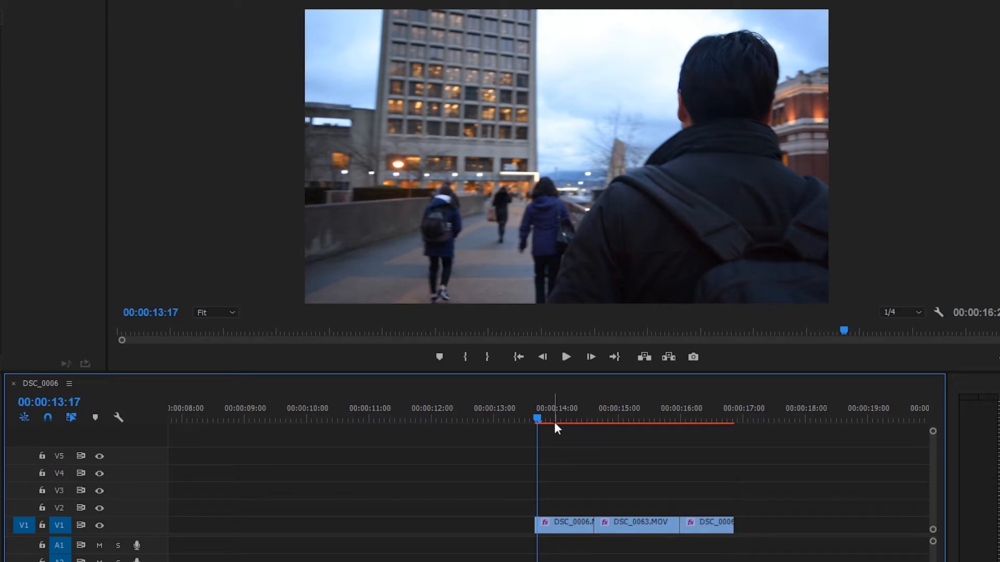
# Step: Park the playhead on the first jump cut between DSC_0006 and DSC_0063
pyautogui.click(564, 356)
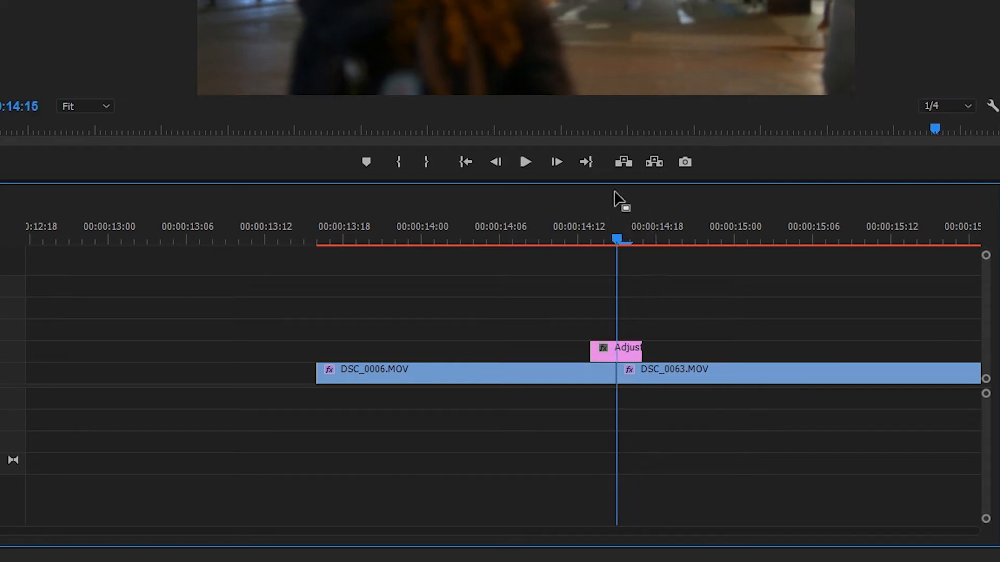
pyautogui.moveTo(562, 305)
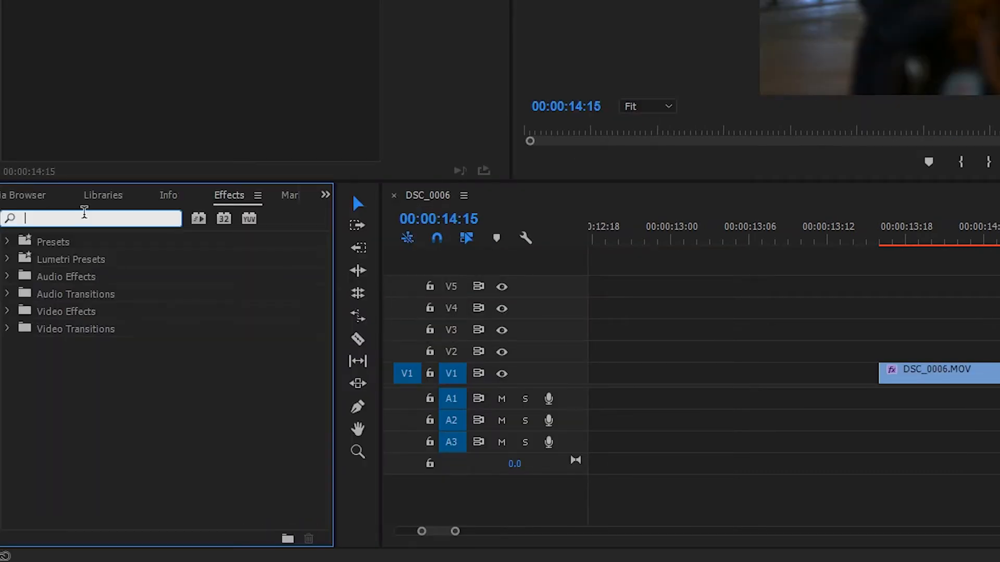
# Step: Find Wave Warp in the Effects panel and apply it to the adjustment layer
pyautogui.write('wave war')
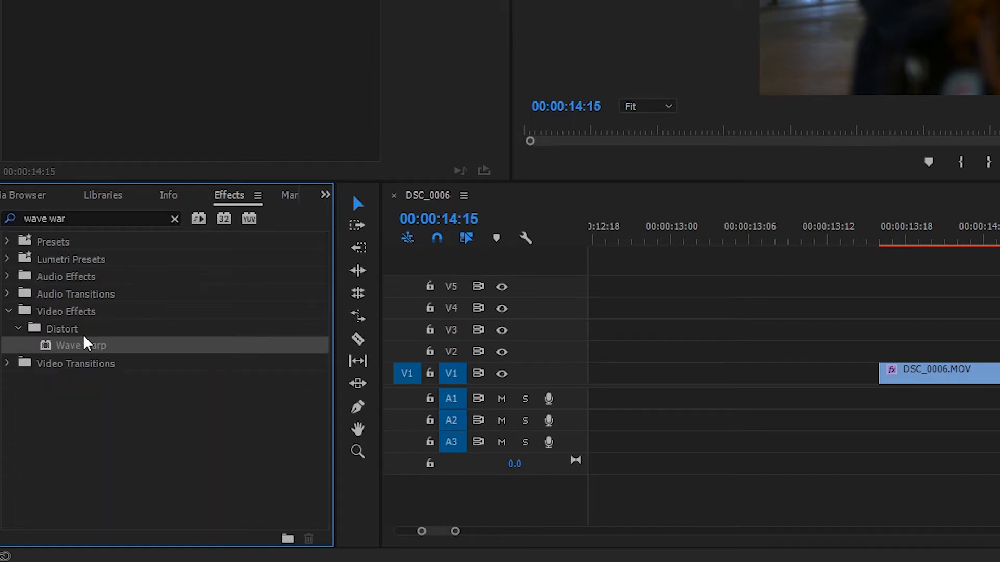
pyautogui.click(81, 344)
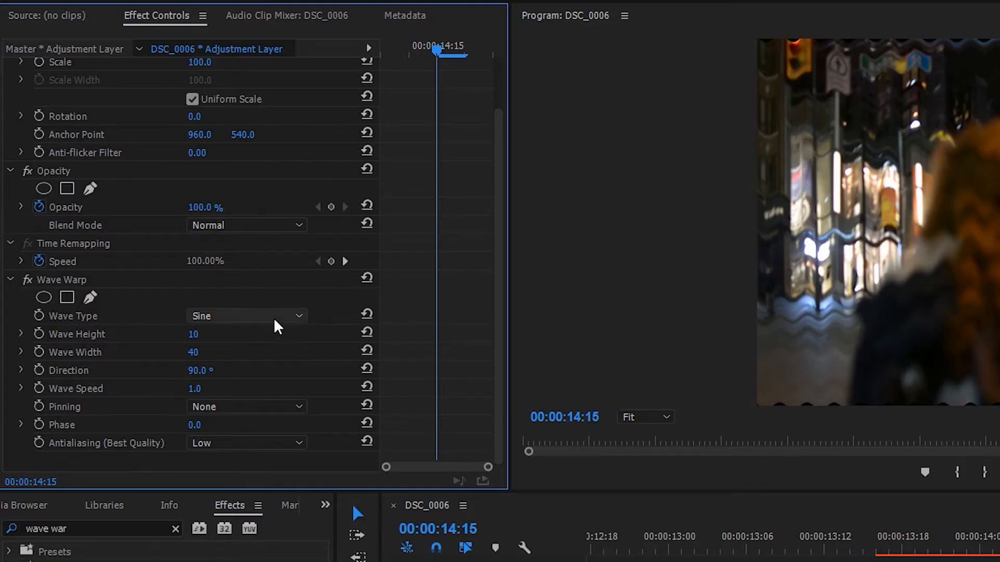
# Step: Set Wave Warp's Wave Type from Sine to Square for blocky slices
pyautogui.click(246, 315)
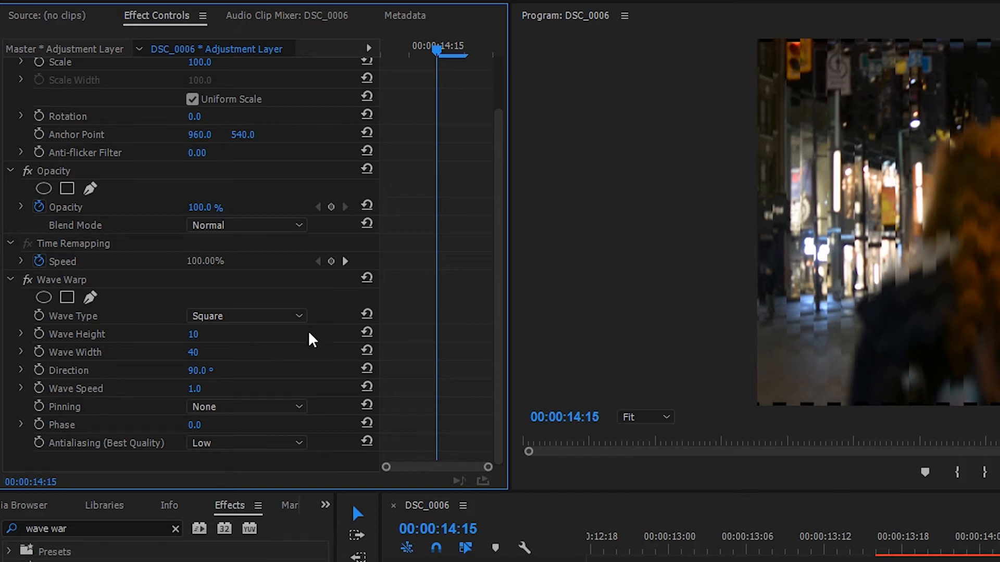
pyautogui.moveTo(625, 249)
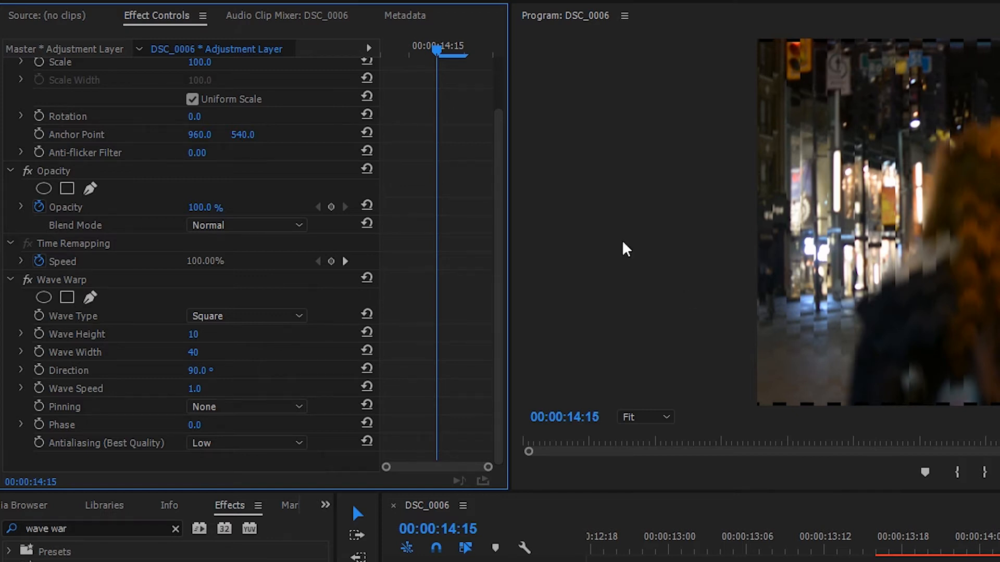
pyautogui.moveTo(192, 353)
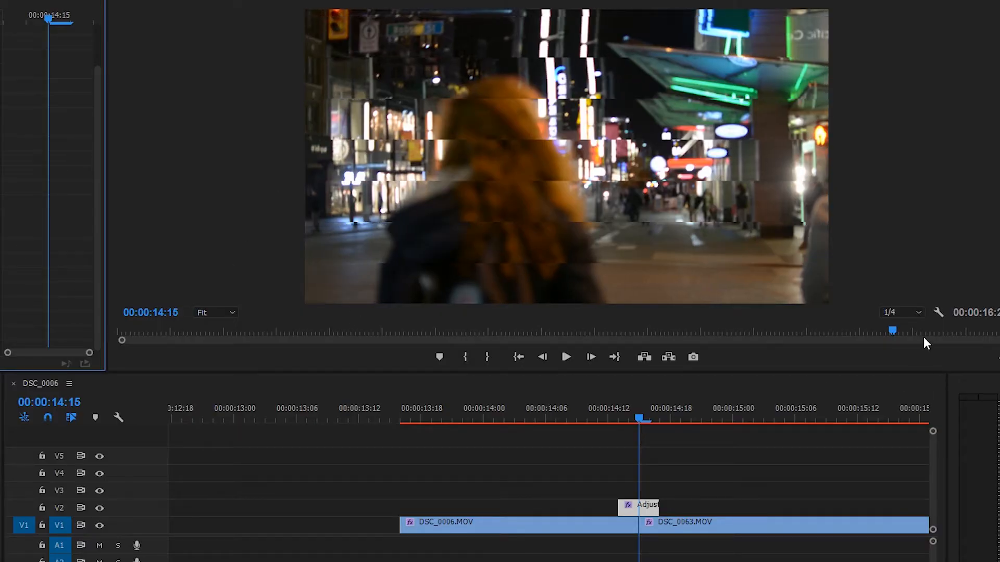
pyautogui.moveTo(647, 430)
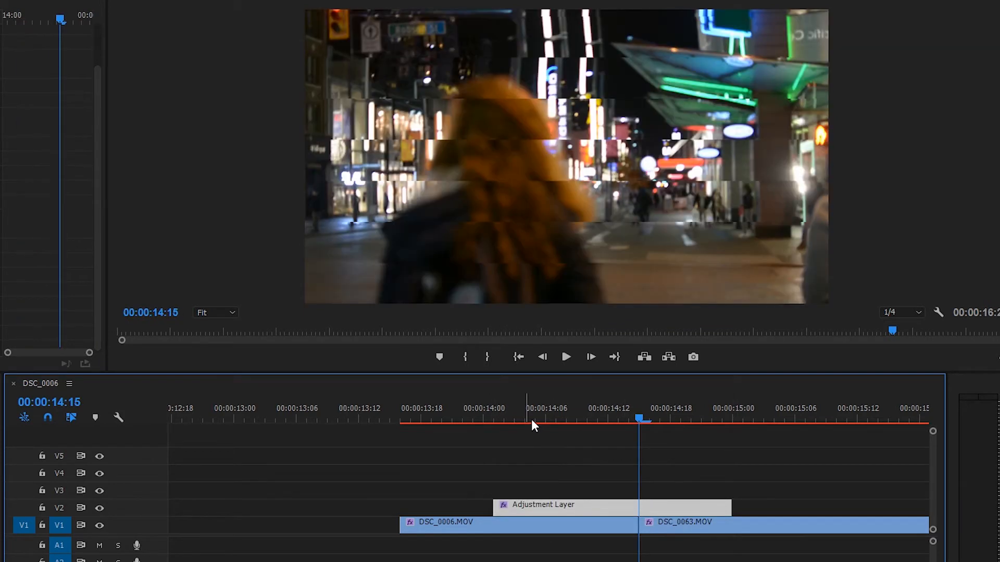
# Step: Trim the glitch layer to about three frames (14:13–14:16) and preview across the cut
pyautogui.click(564, 356)
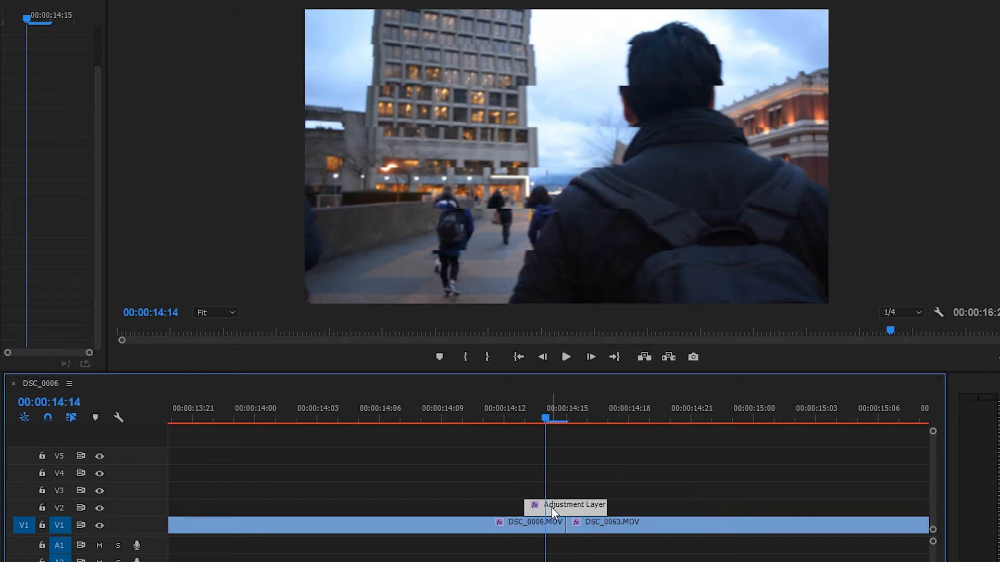
pyautogui.moveTo(552, 513)
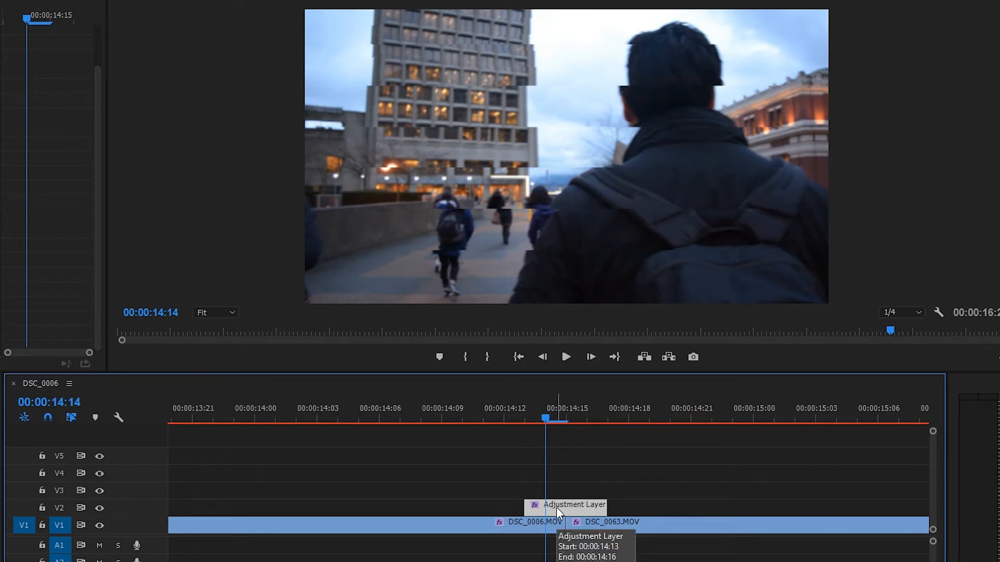
pyautogui.click(564, 356)
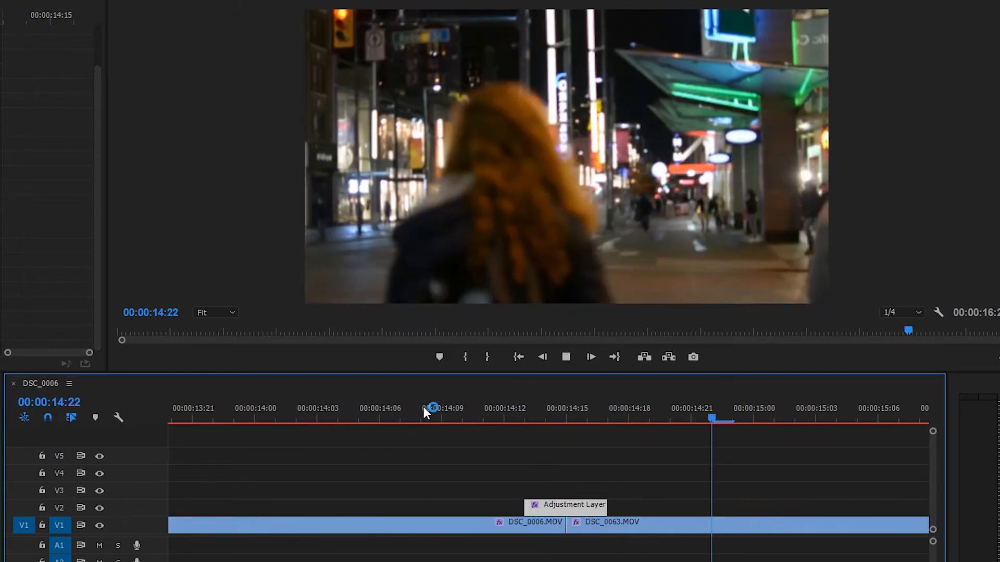
pyautogui.click(524, 411)
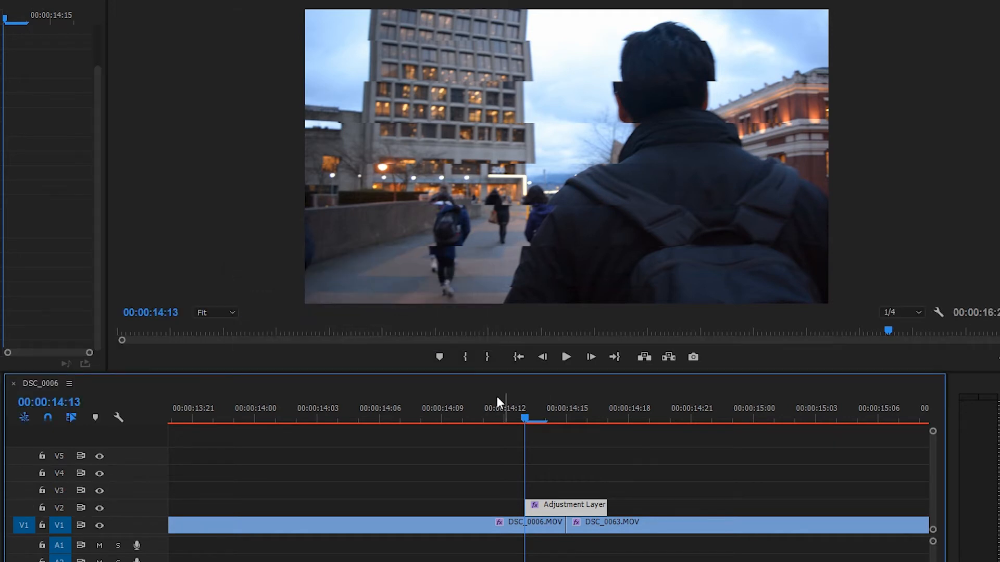
pyautogui.moveTo(106, 306)
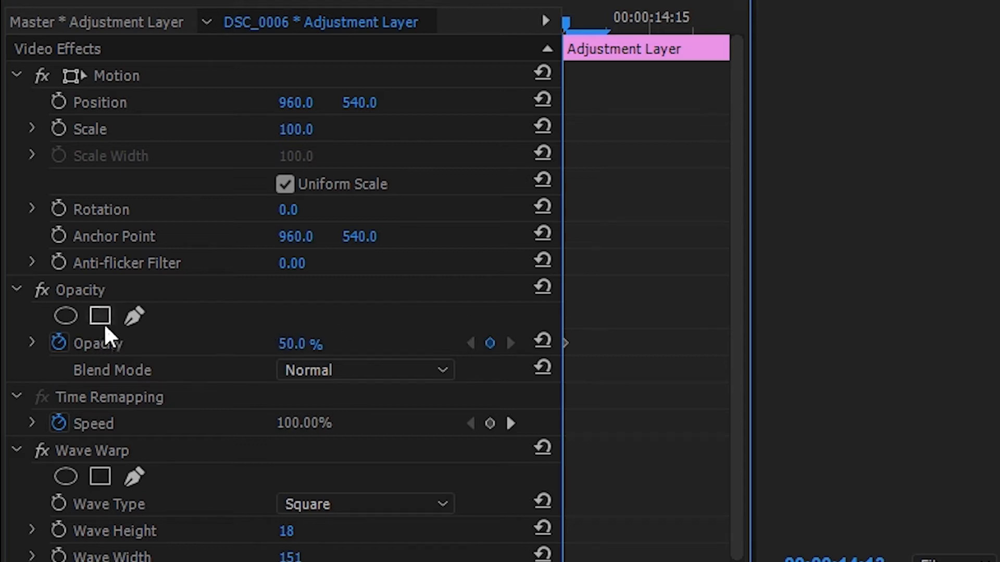
# Step: Drop the glitch layer's Opacity to 50%
pyautogui.click(98, 343)
pyautogui.write('rgb')
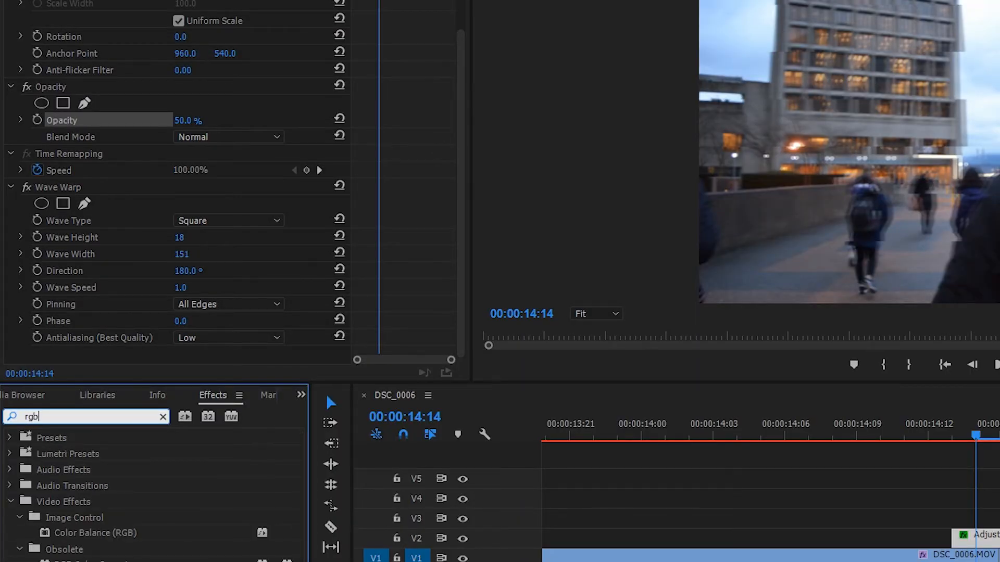
# Step: Apply Color Balance (RGB) to the glitch layer for a purple-magenta tint
pyautogui.click(96, 532)
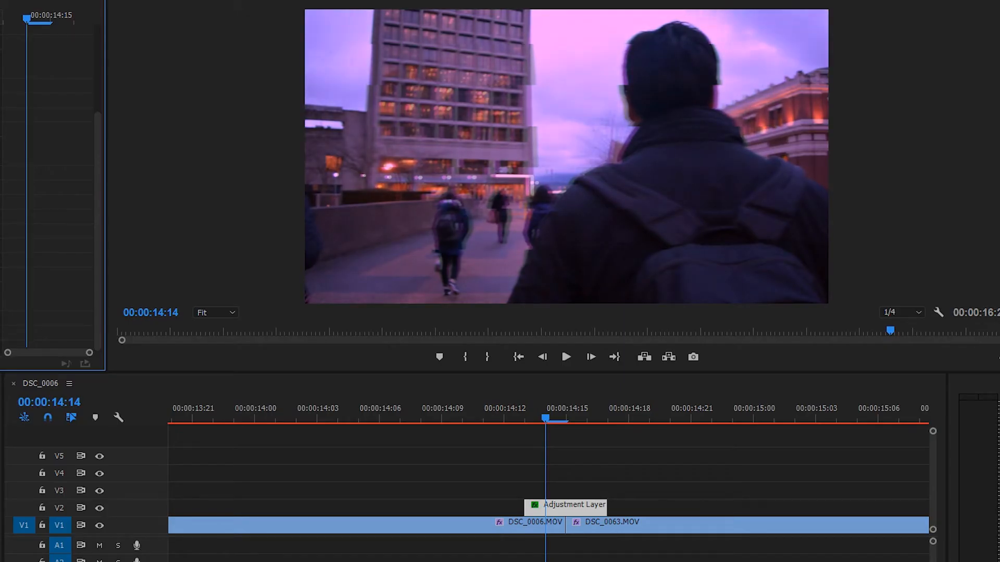
pyautogui.moveTo(610, 523)
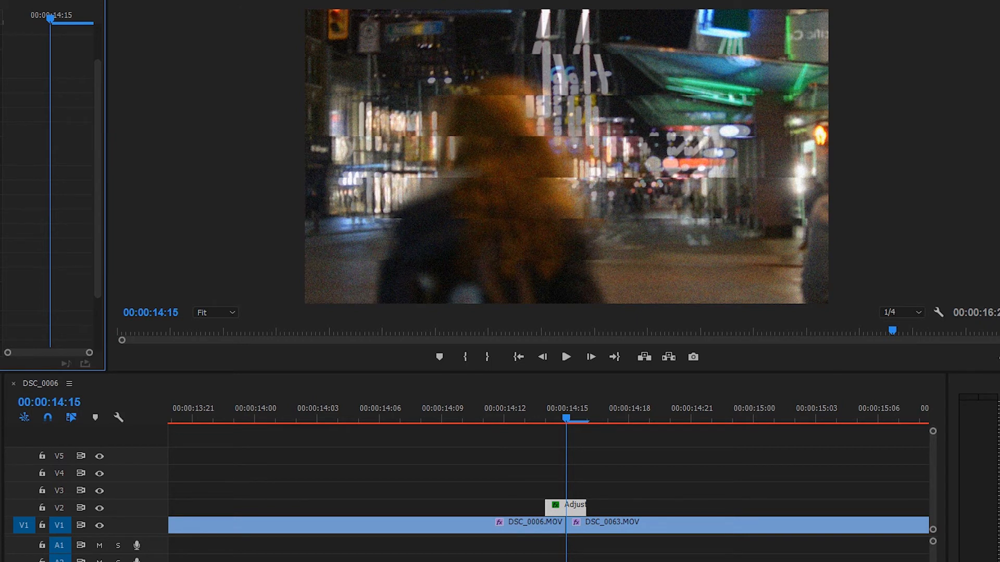
pyautogui.click(481, 417)
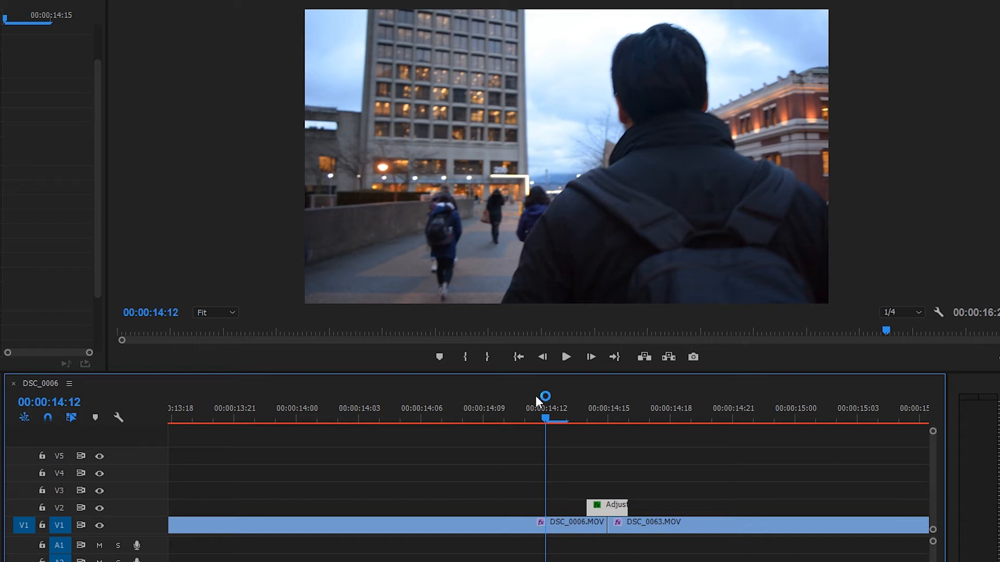
pyautogui.moveTo(538, 402)
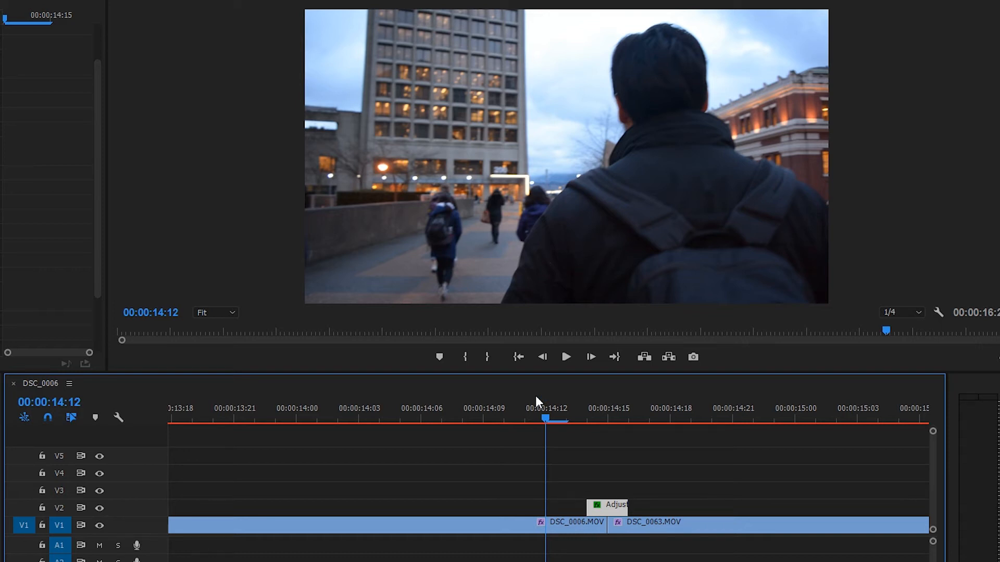
pyautogui.click(507, 417)
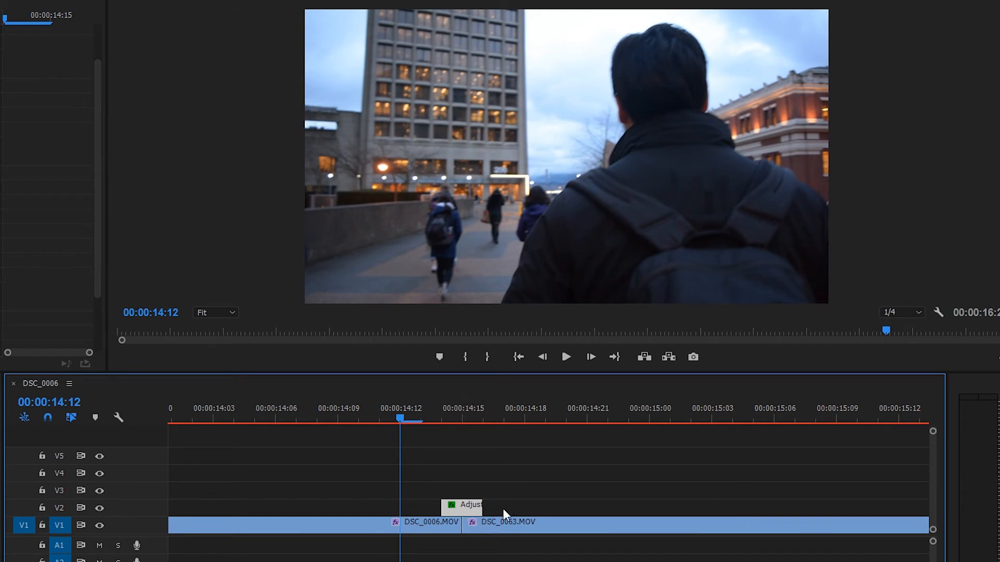
pyautogui.click(589, 356)
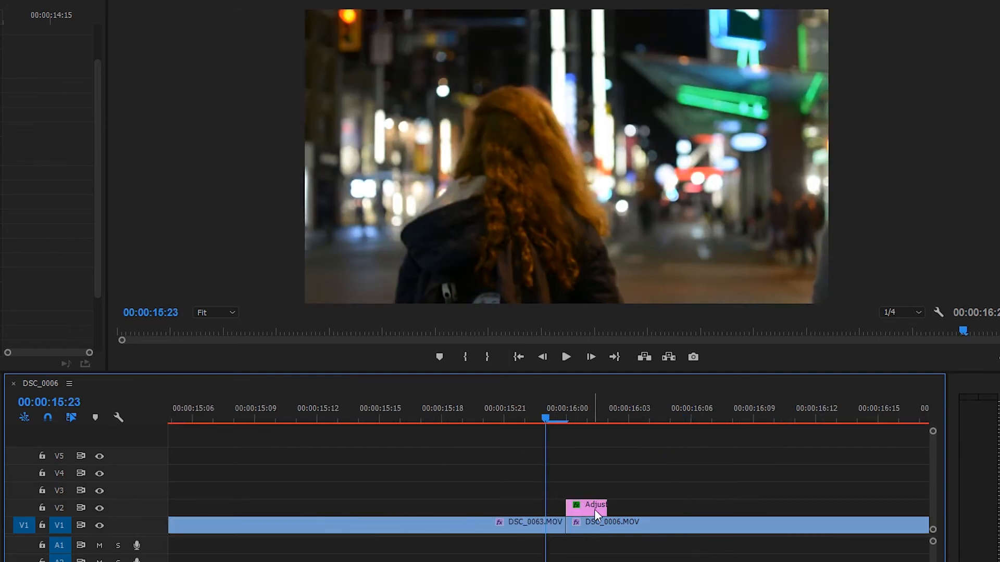
# Step: Paste the glitch layer above the second cut, then play from before the first cut to review both
pyautogui.click(594, 505)
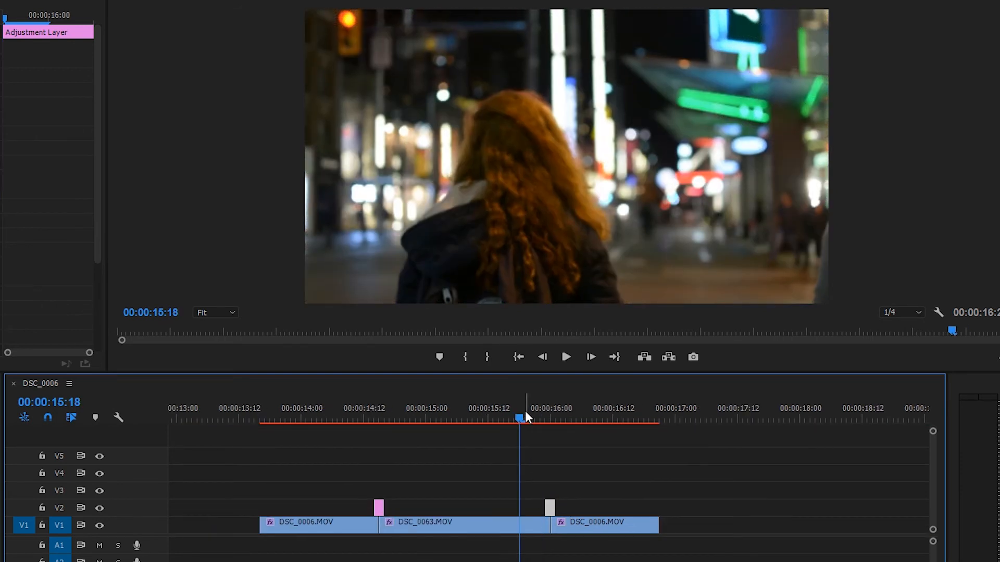
pyautogui.click(565, 356)
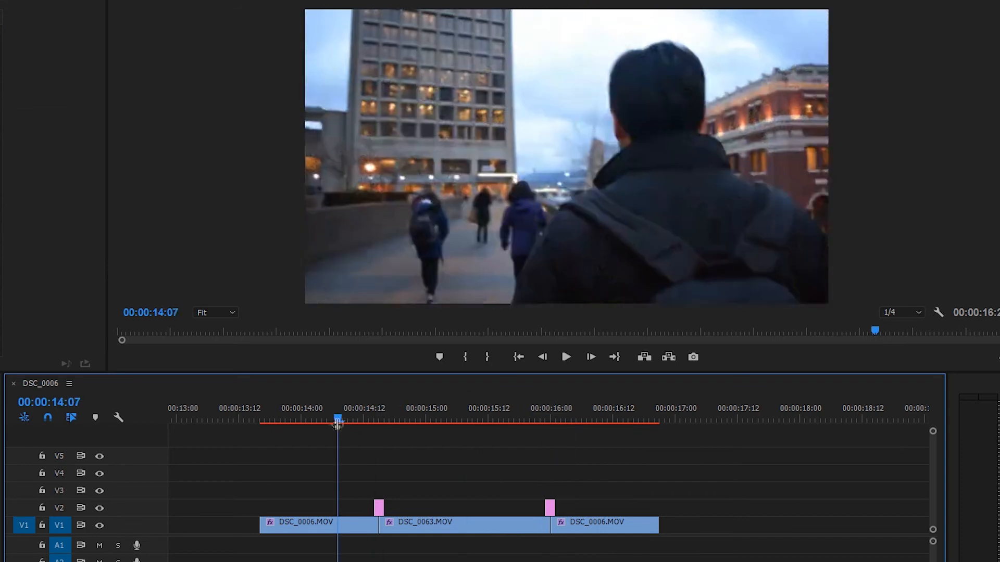
pyautogui.click(259, 418)
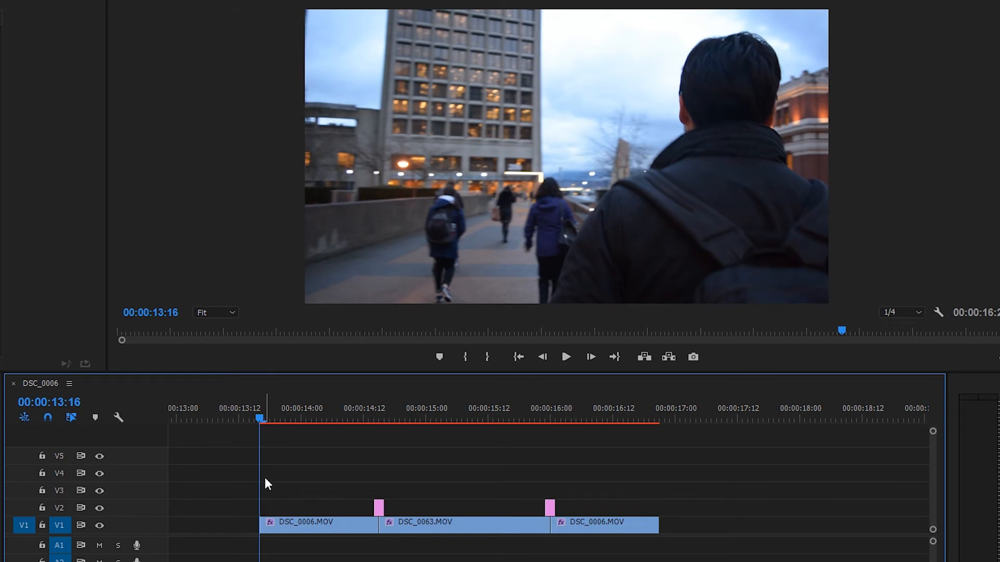
pyautogui.click(564, 356)
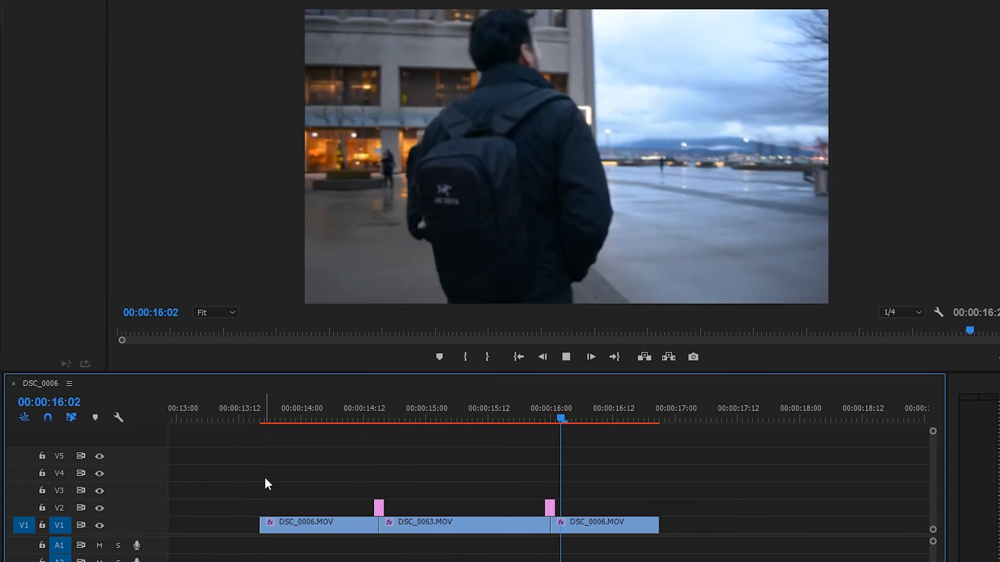
pyautogui.click(589, 356)
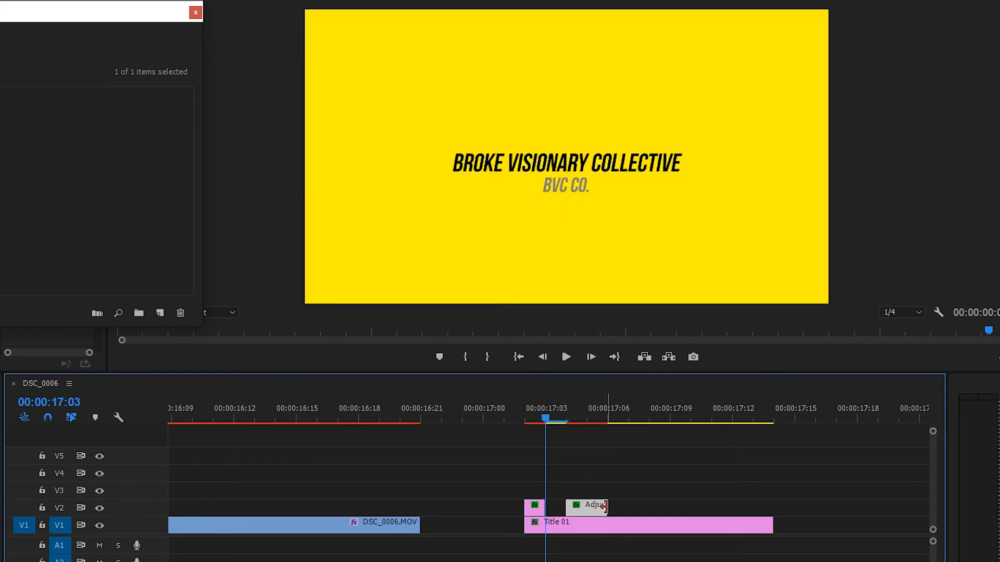
# Step: Duplicate glitch layers over the Title 01 card and play back from the first cut
pyautogui.click(564, 357)
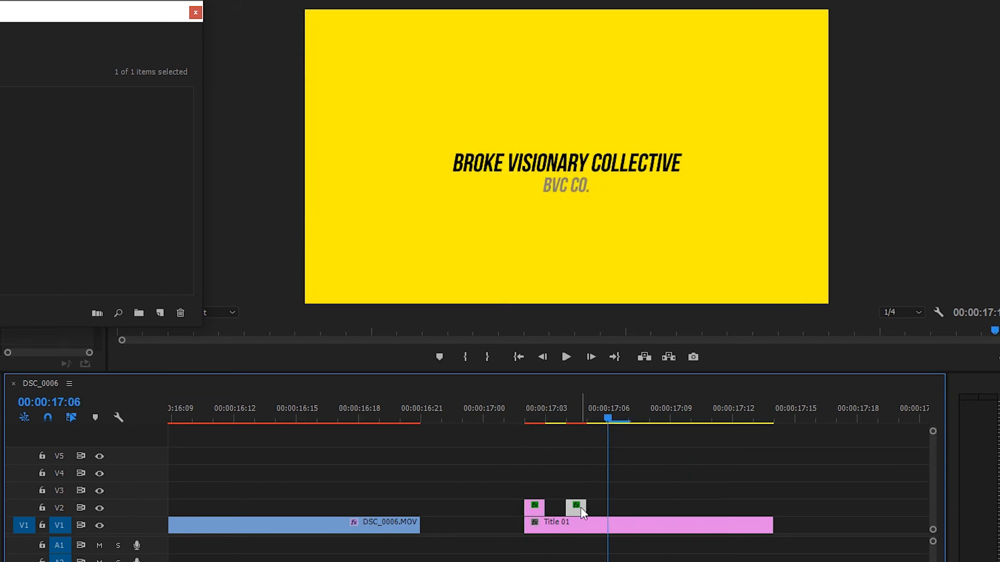
pyautogui.click(534, 419)
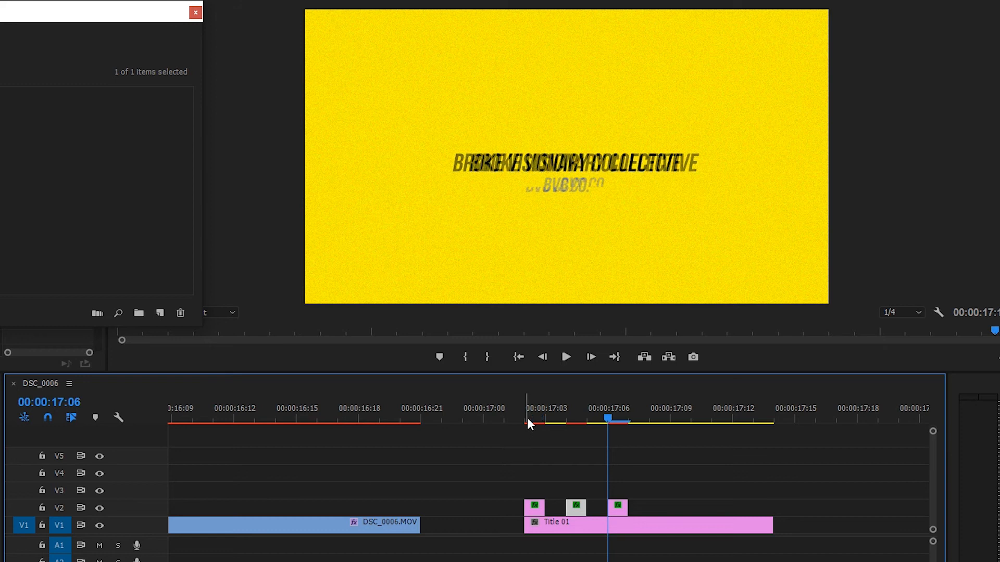
pyautogui.click(565, 357)
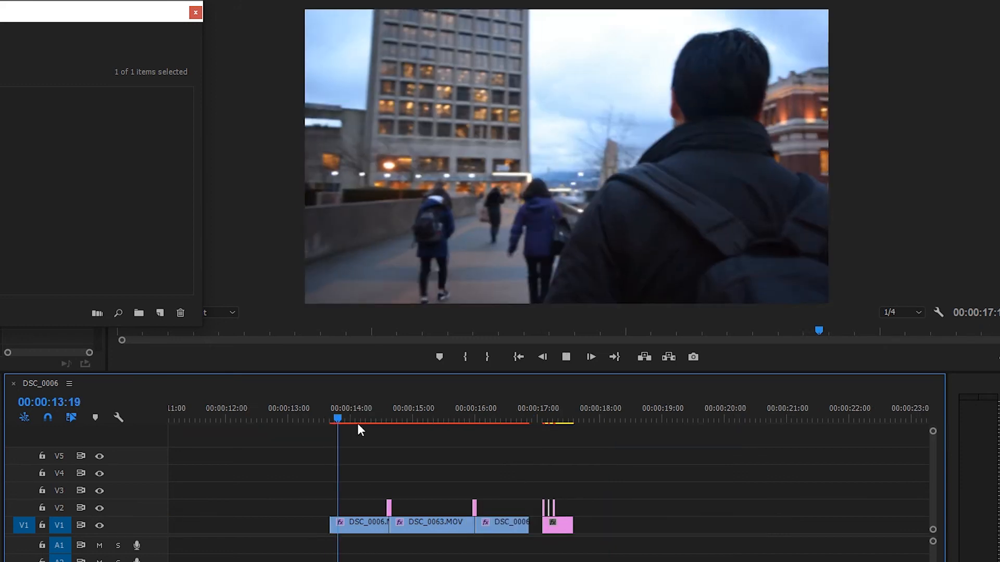